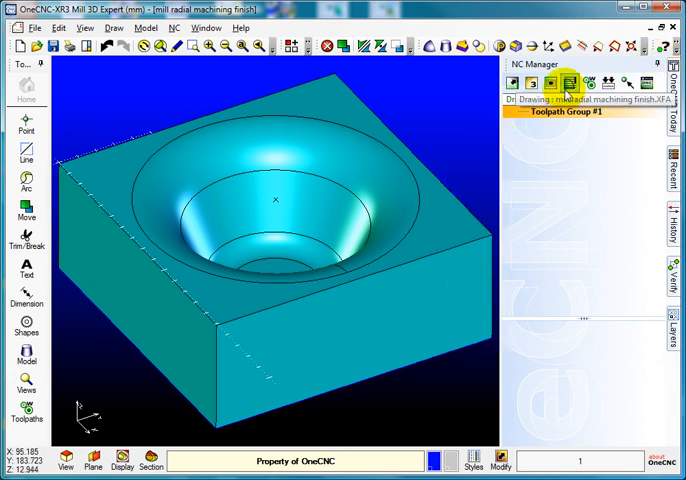
mouse_move(567, 83)
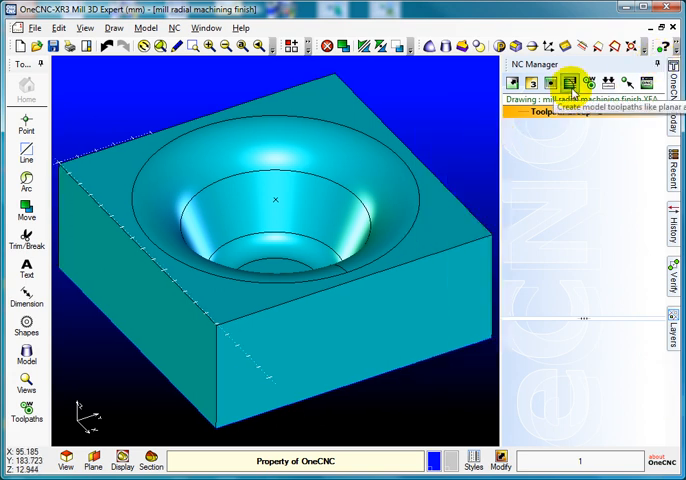
Choose Radial under Rough model toolpaths for the bowl model.
left_click(570, 82)
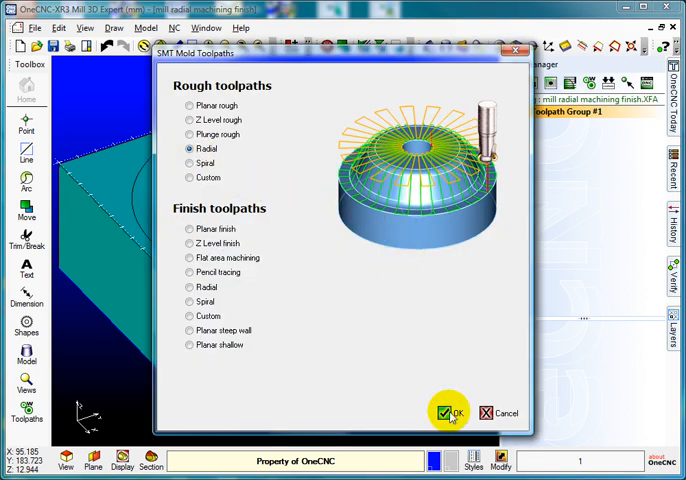
left_click(447, 413)
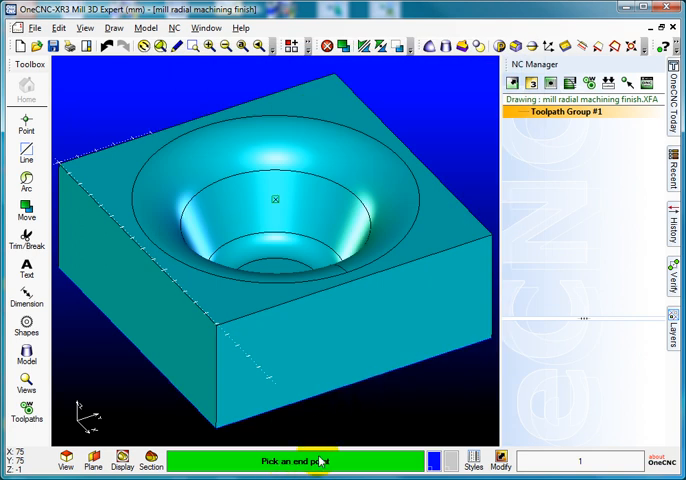
Pick the radial centre, accept the 12 mm end mill and clearances, and set step angle 5.
left_click(274, 200)
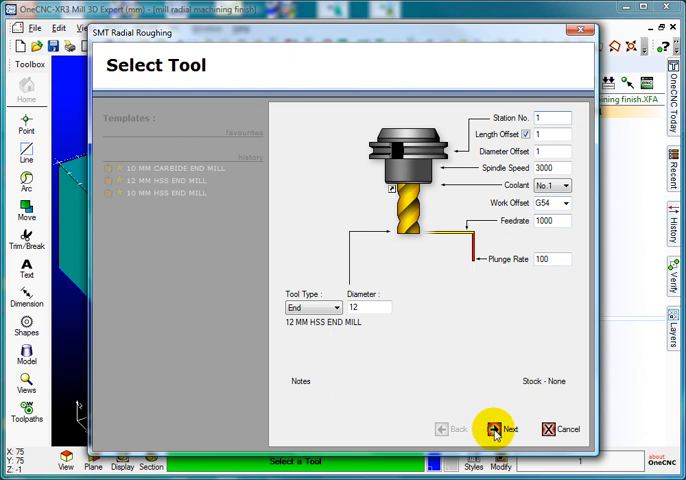
left_click(509, 429)
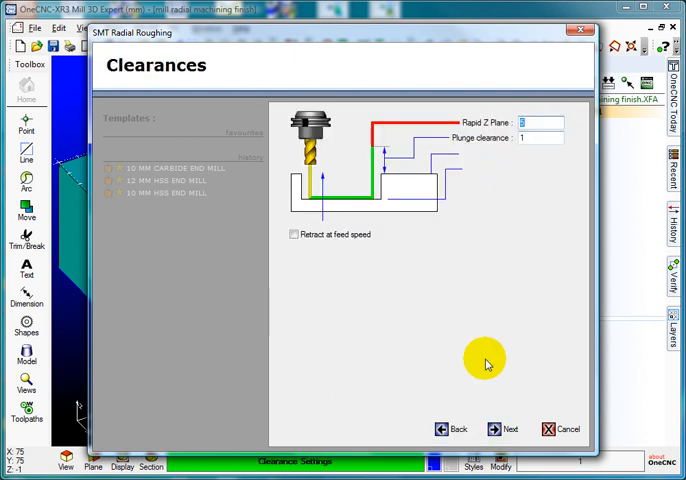
left_click(503, 429)
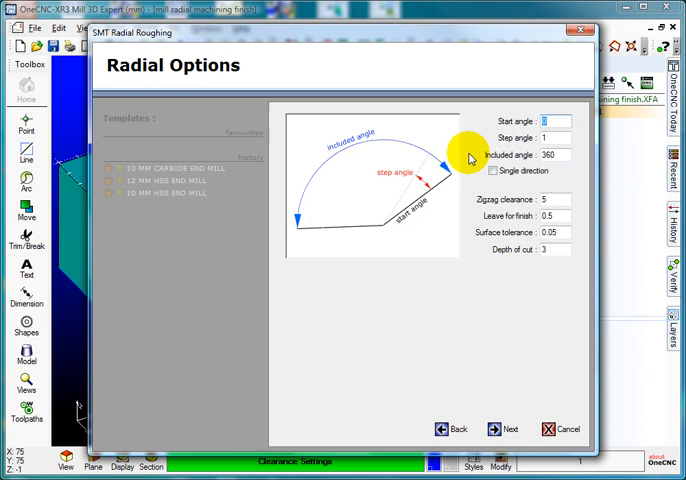
mouse_move(395, 228)
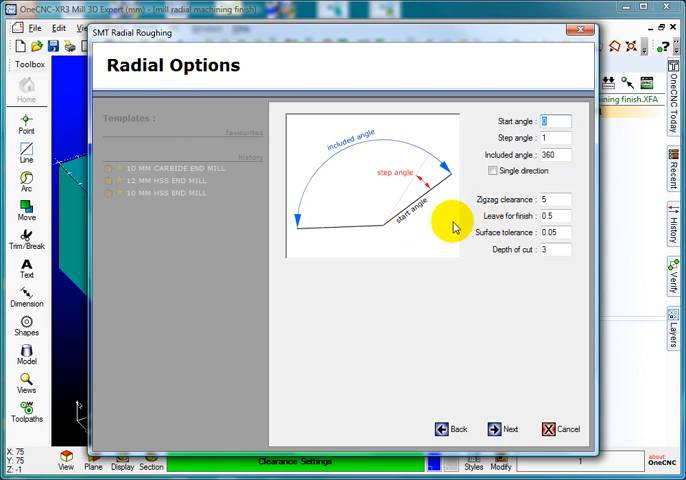
mouse_move(457, 231)
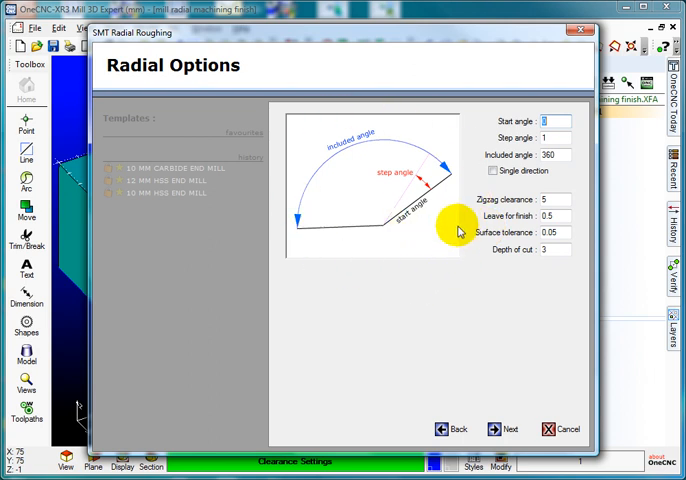
left_click(553, 120)
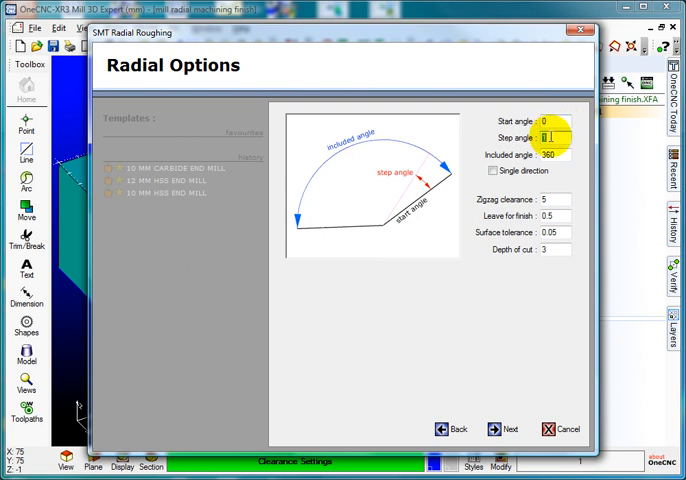
type("5")
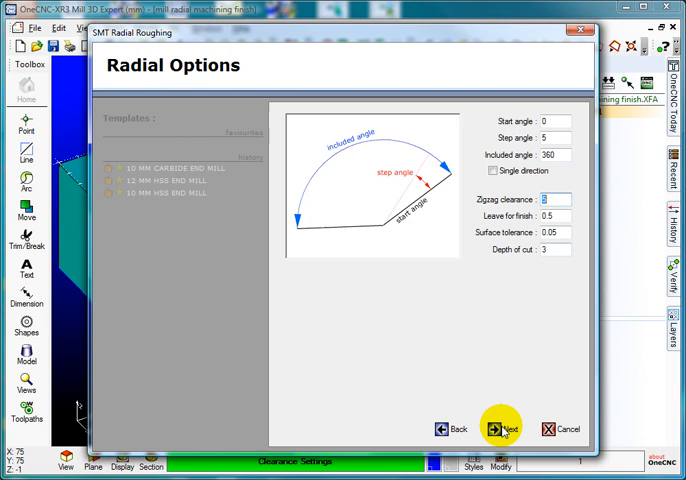
Accept the radial options, keep the Extents Box boundary, and finish the toolpath.
left_click(501, 428)
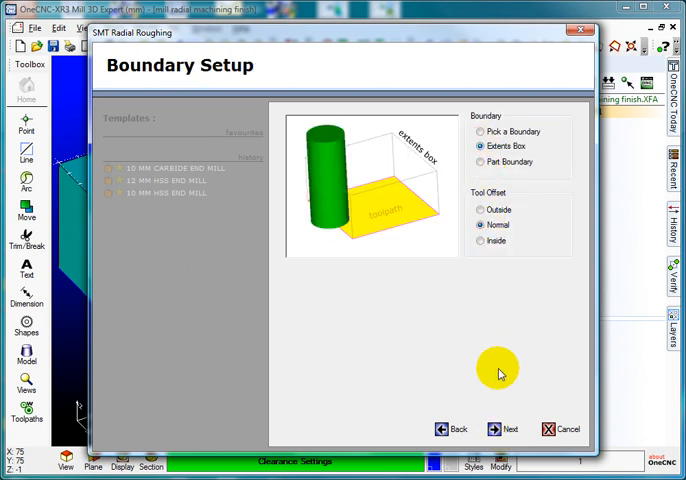
left_click(504, 429)
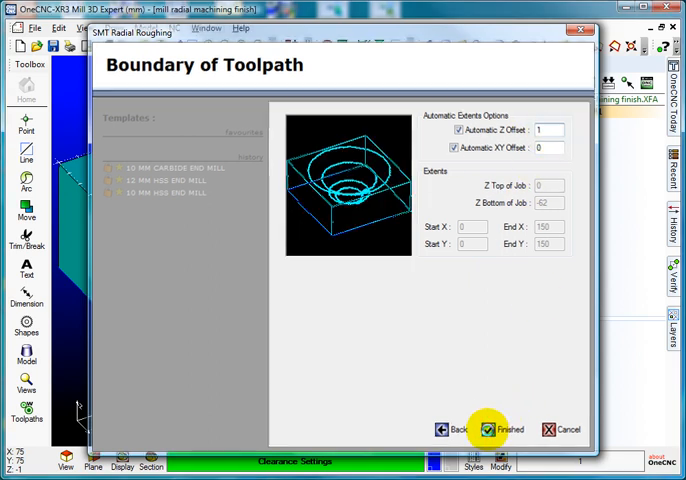
left_click(487, 429)
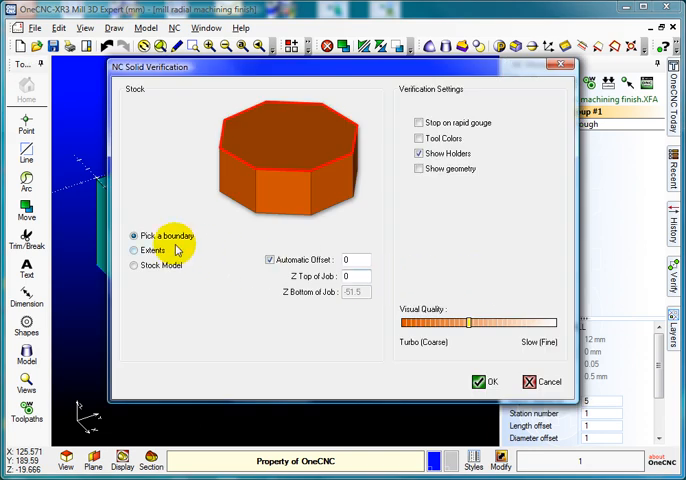
Use part extents as stock, run the live simulation at default speed, then close it.
left_click(487, 382)
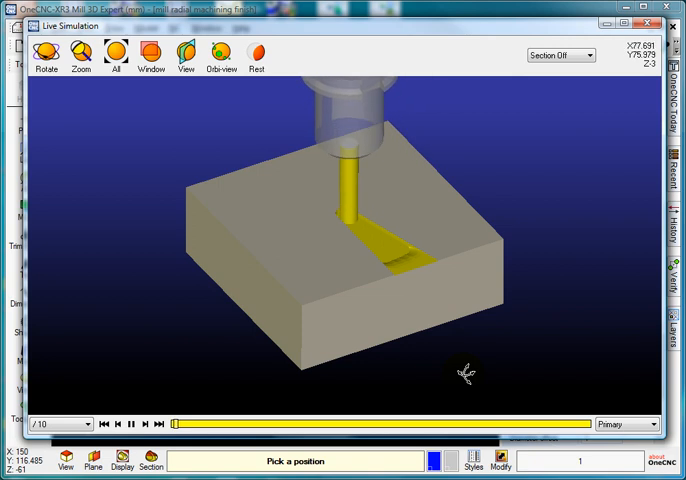
left_click(101, 423)
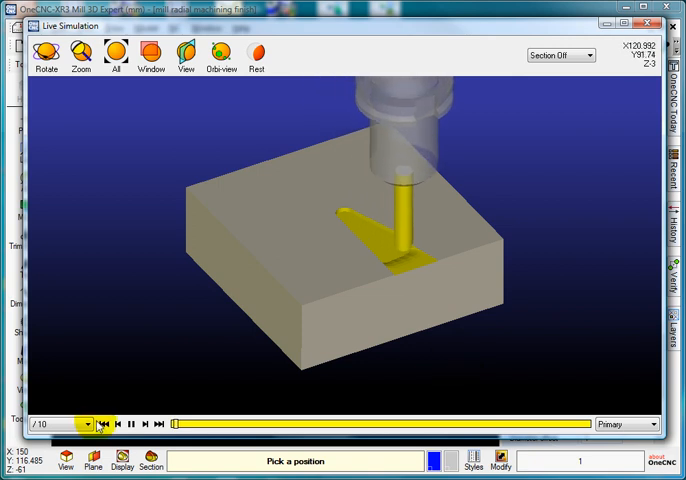
left_click(88, 423)
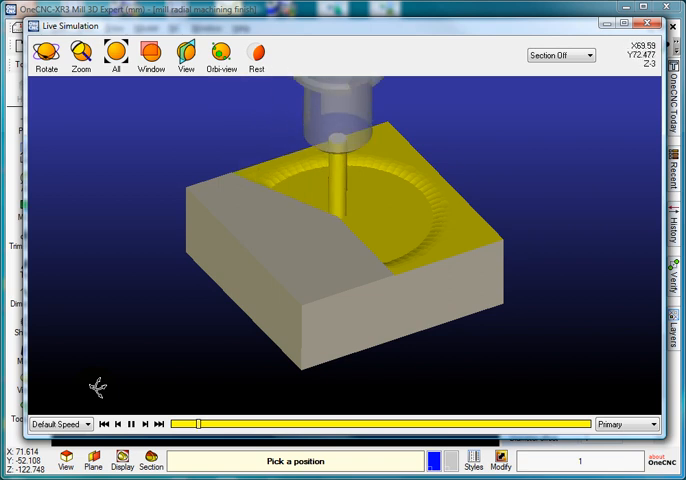
left_click(131, 423)
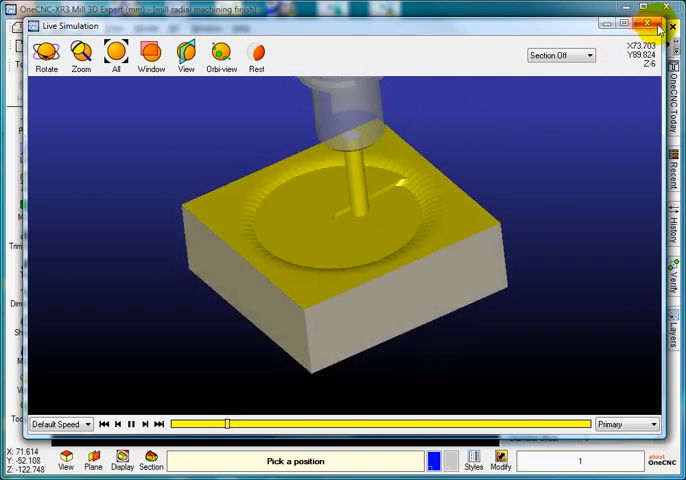
left_click(645, 25)
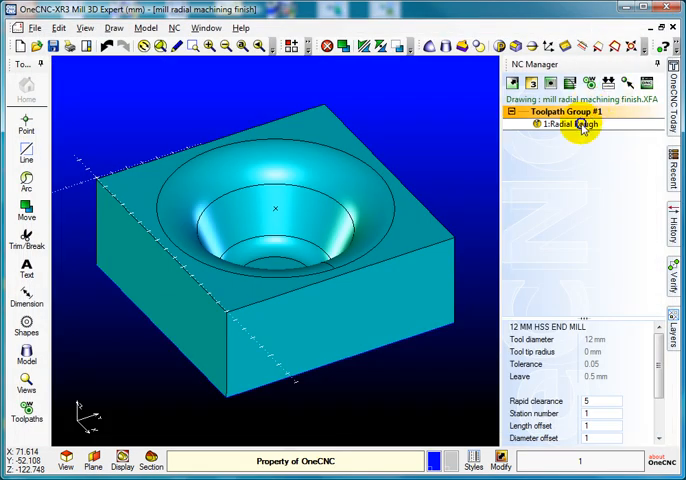
Reopen Radial Rough for editing, keeping the current tool and clearance settings.
right_click(582, 125)
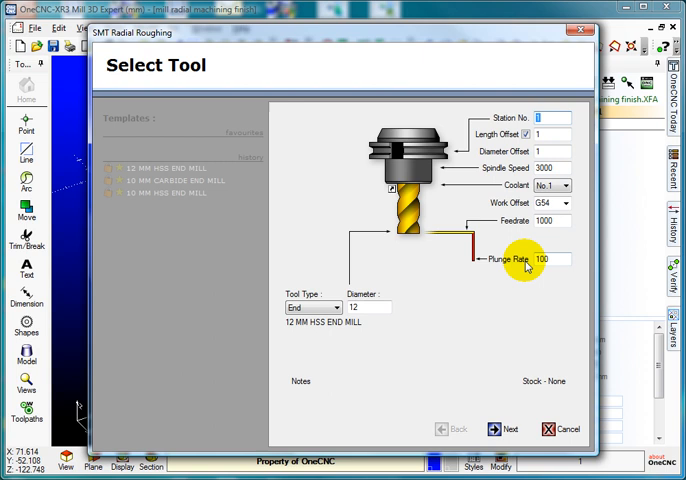
left_click(502, 429)
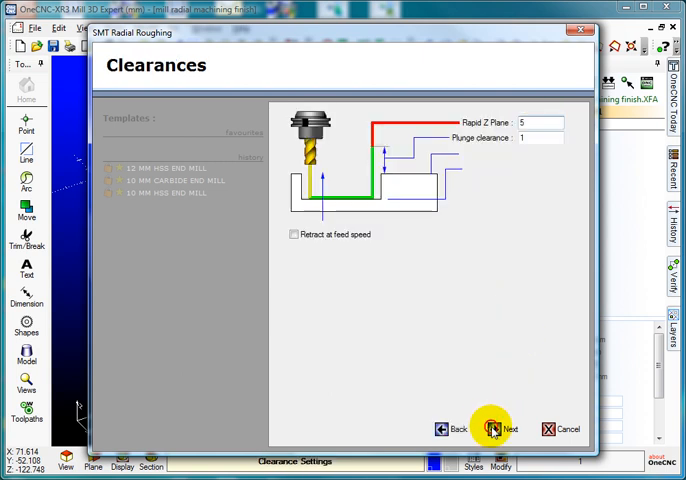
left_click(506, 429)
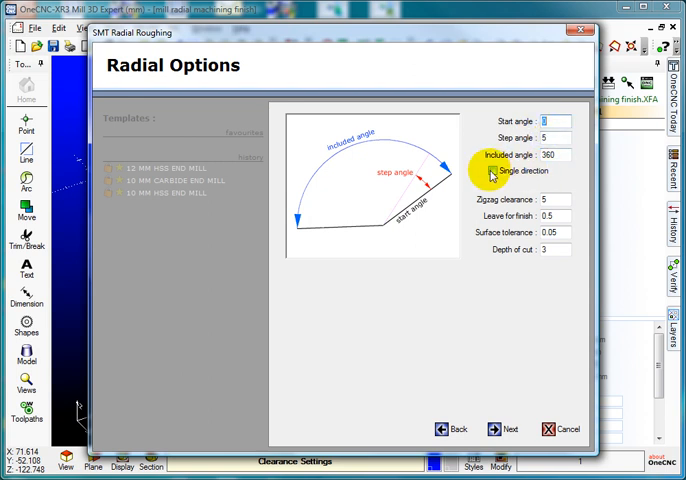
Enable single-direction cutting with climb milling off, preview the boundary, and regenerate.
left_click(492, 171)
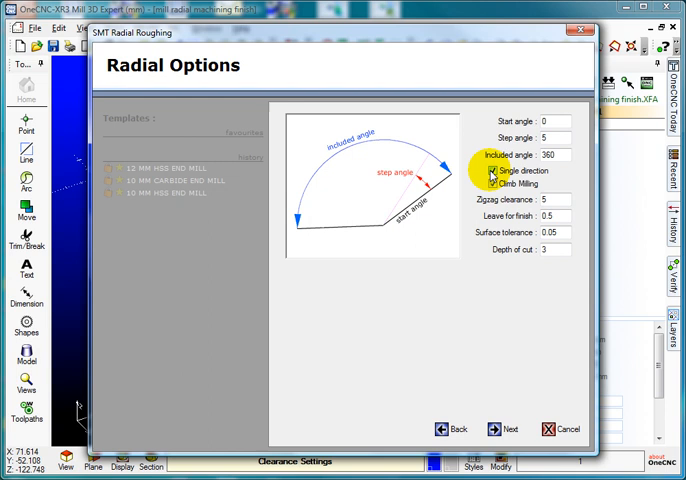
left_click(490, 184)
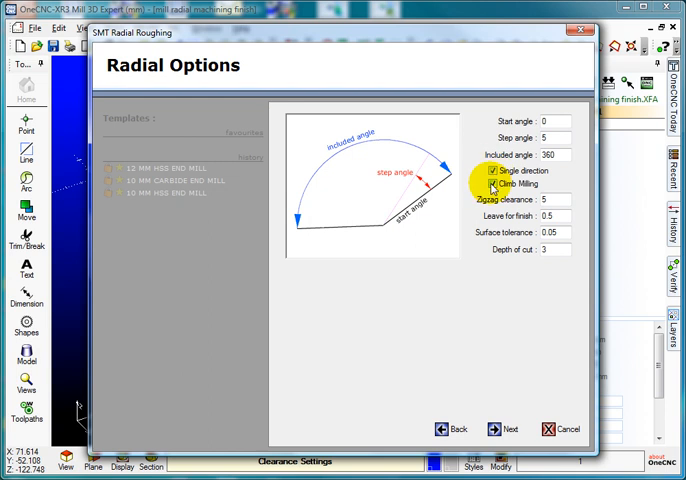
left_click(492, 184)
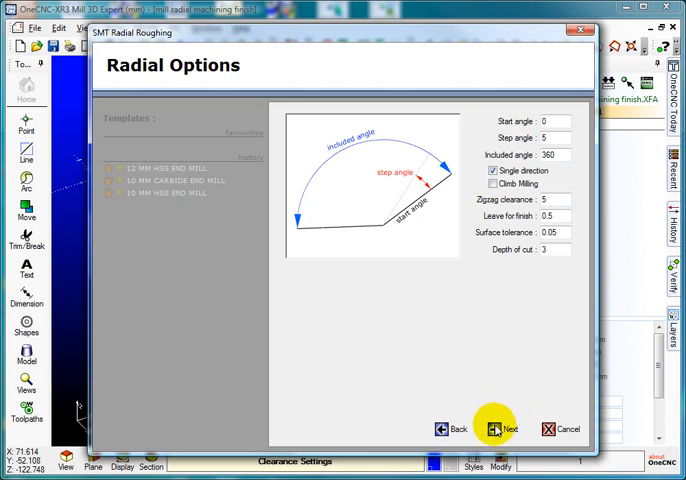
left_click(496, 428)
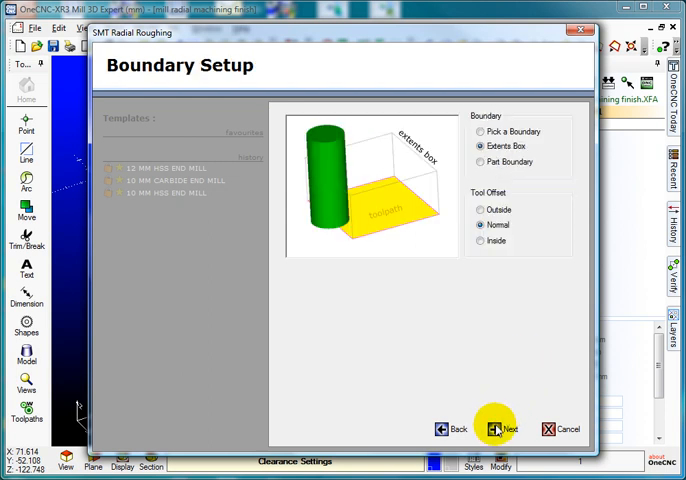
left_click(494, 428)
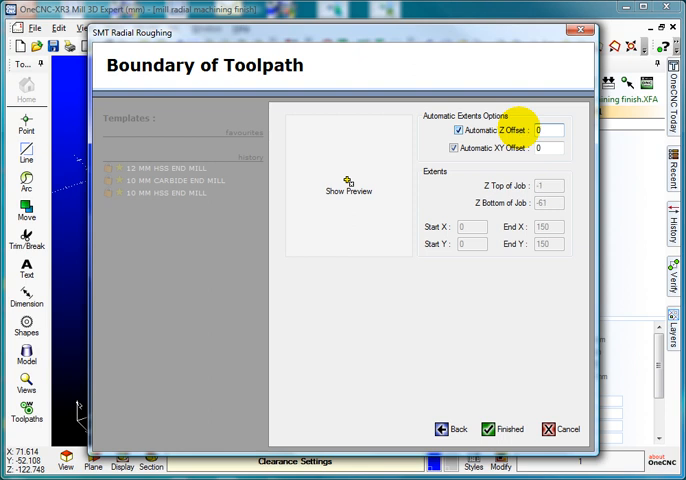
left_click(349, 182)
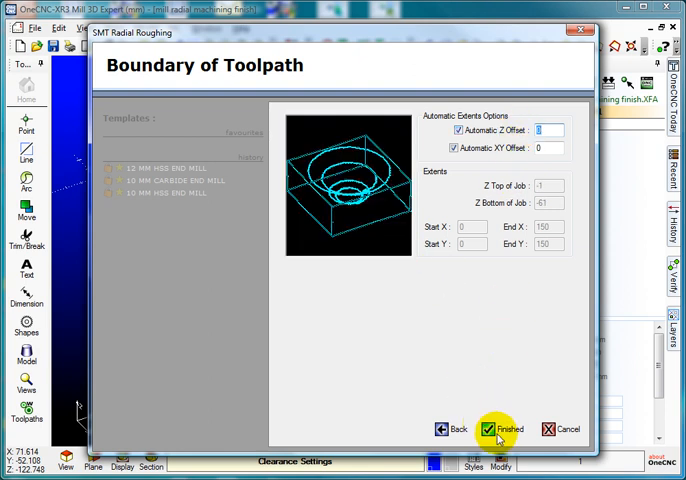
left_click(489, 429)
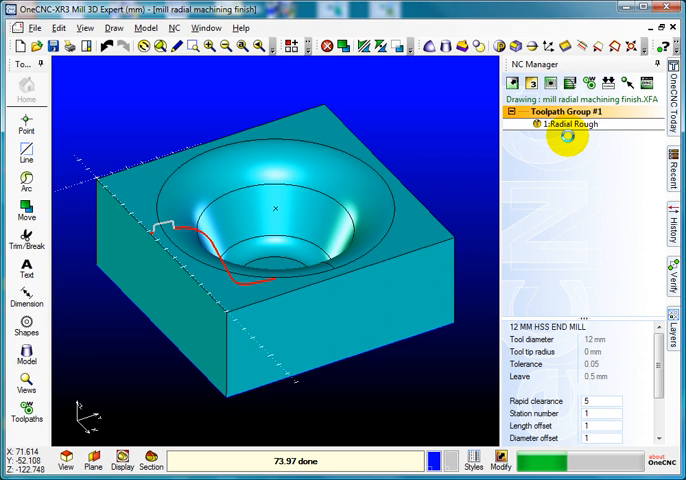
Run a solid verification of the Radial Rough toolpath with default settings.
right_click(567, 136)
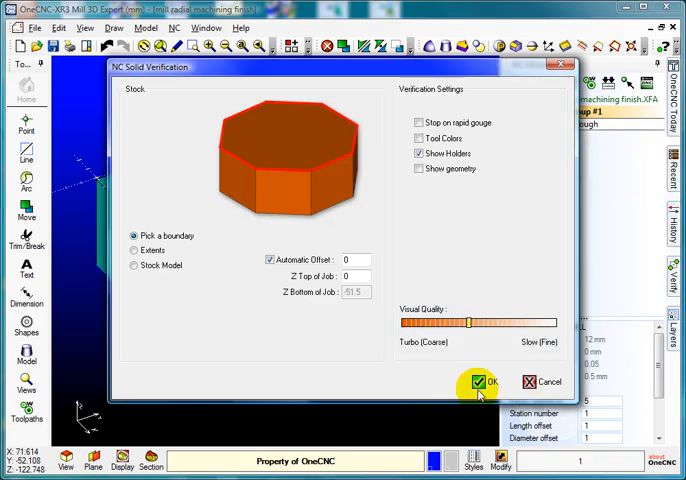
left_click(481, 381)
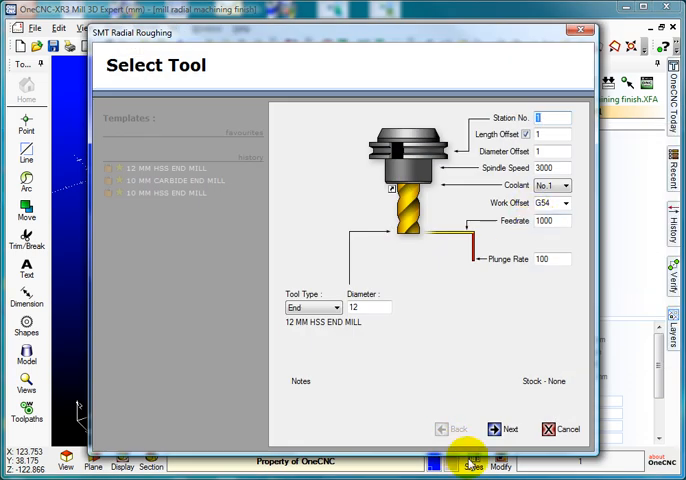
Keep the 12 mm tool, regenerate with climb milling, and show Radial Rough.
left_click(504, 428)
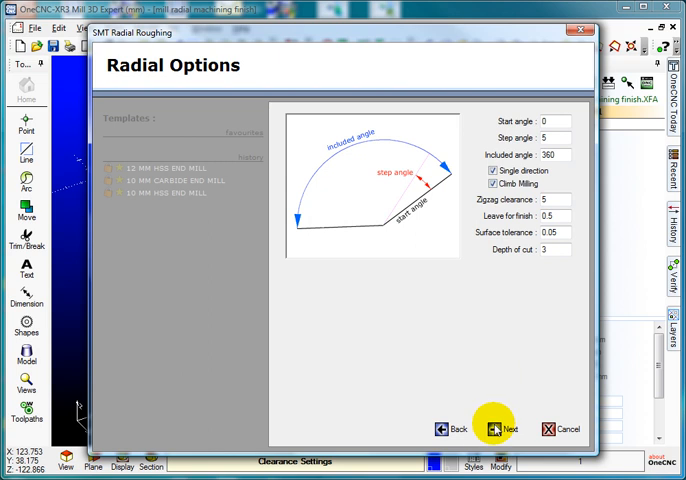
left_click(509, 428)
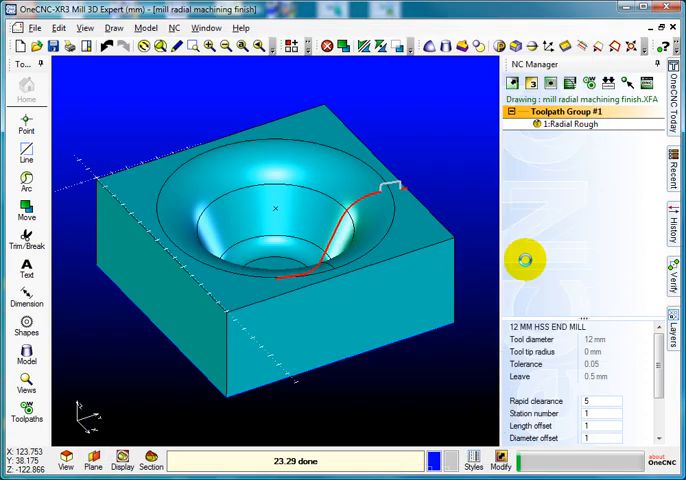
left_click(568, 127)
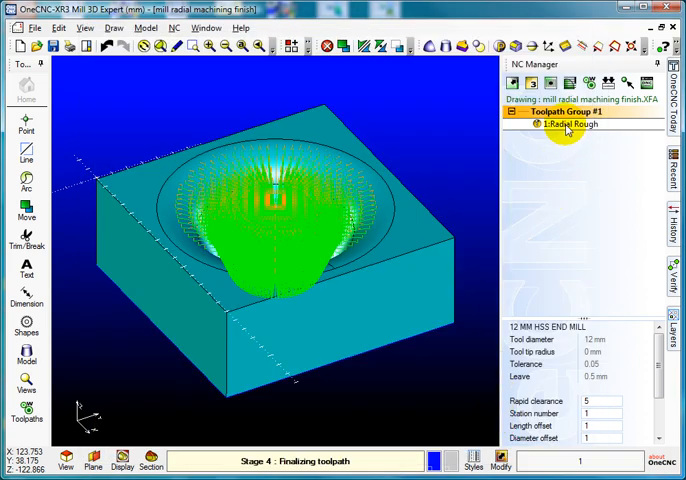